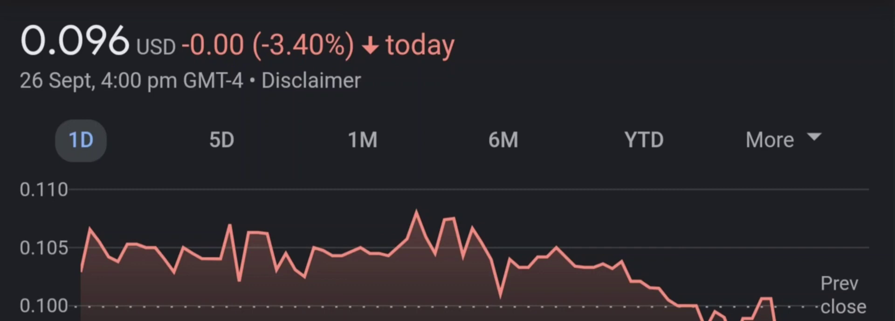
Step: Switch the ILUS price chart to 5D, showing 0.096 USD, down 19.65%
{"action": "left_click", "coordinate": [227, 140]}
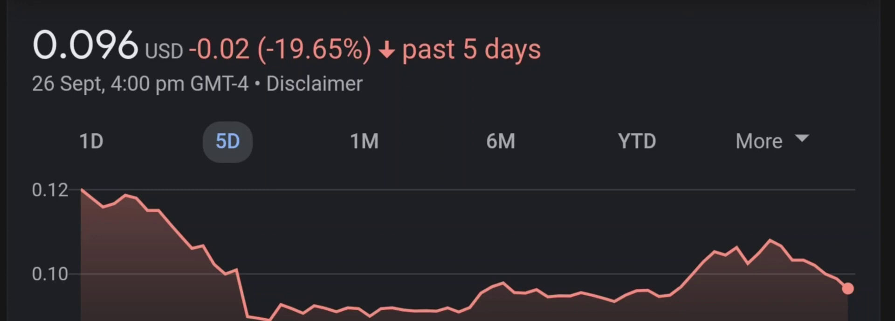
Step: Follow the link to the stock's MarketWatch quote page
{"action": "left_click", "coordinate": [363, 141]}
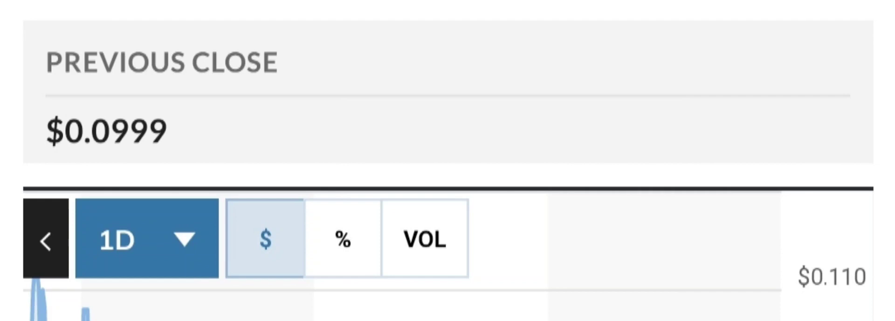
Step: Widen the MarketWatch chart to 1M, then 3M, then a longer timeframe
{"action": "left_click", "coordinate": [145, 238]}
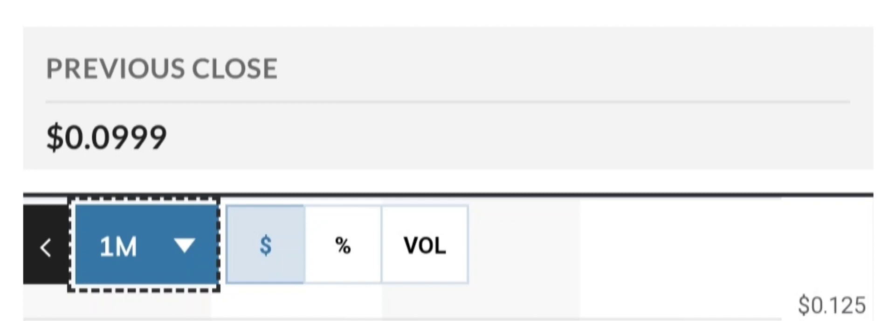
{"action": "left_click", "coordinate": [143, 245]}
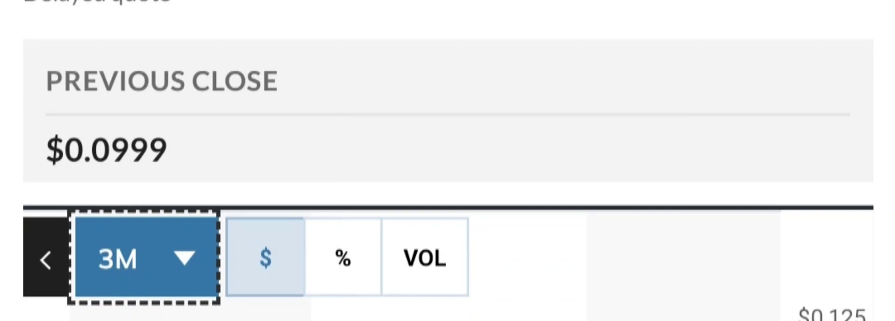
{"action": "left_click", "coordinate": [140, 257]}
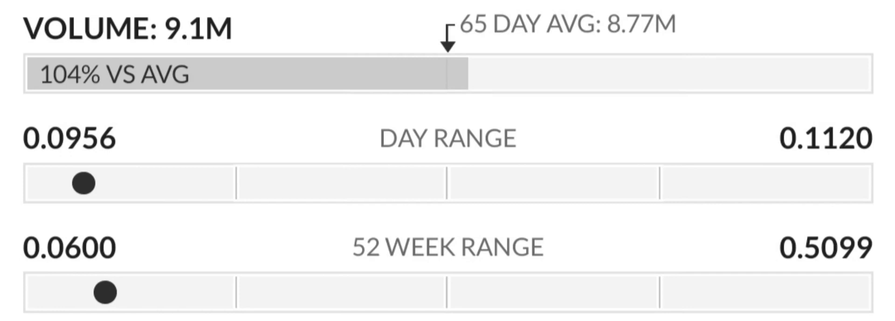
Step: Scroll through MarketWatch's Key Data and Performance sections
{"action": "scroll", "scroll_direction": "down", "scroll_amount": 3}
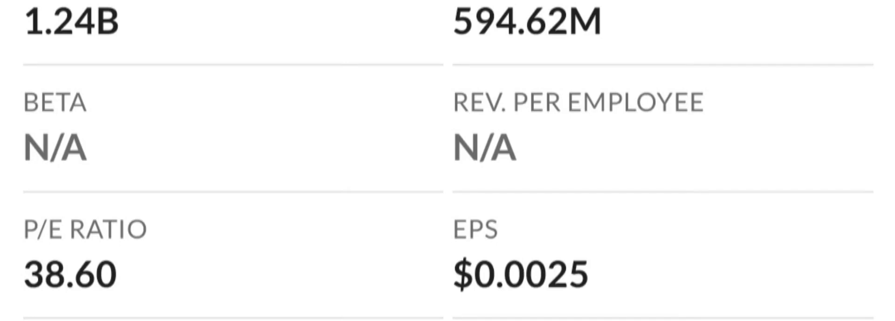
{"action": "scroll", "scroll_direction": "down", "scroll_amount": 3}
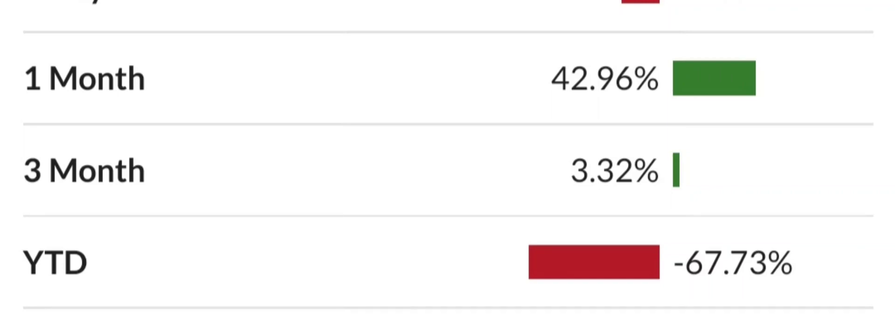
{"action": "scroll", "scroll_direction": "down", "scroll_amount": 3}
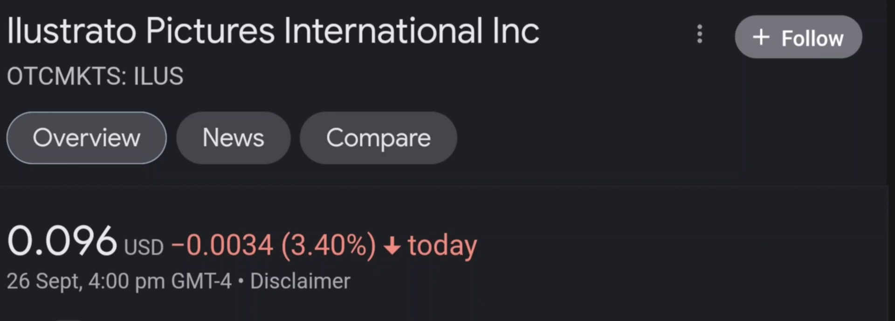
Step: Switch the ILUS chart to 5D, showing 0.096 USD, down 19.65%
{"action": "scroll", "scroll_direction": "down", "scroll_amount": 3}
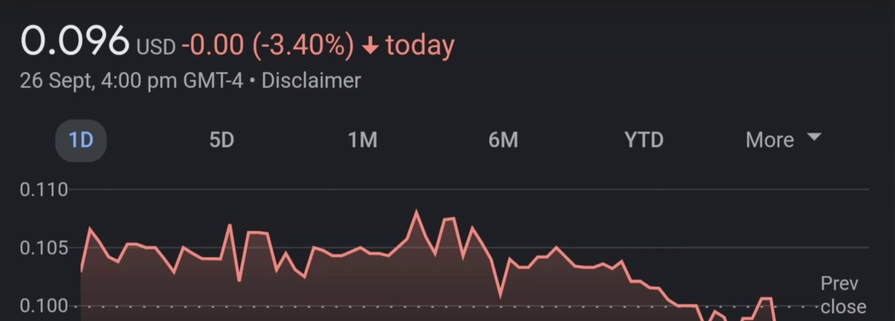
{"action": "left_click", "coordinate": [226, 140]}
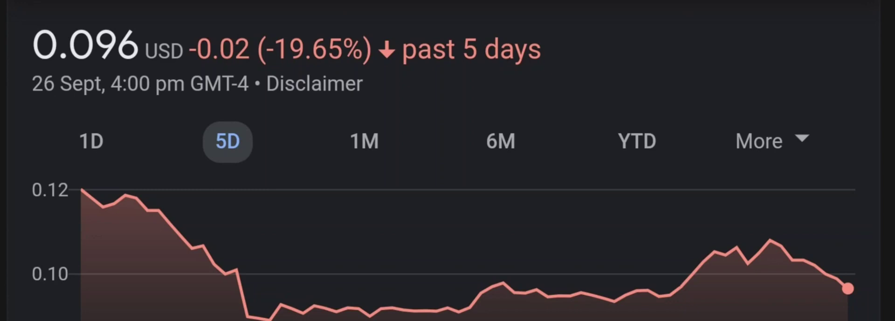
Step: Switch the ILUS chart to YTD, showing a 68.87% drop since January
{"action": "left_click", "coordinate": [362, 153]}
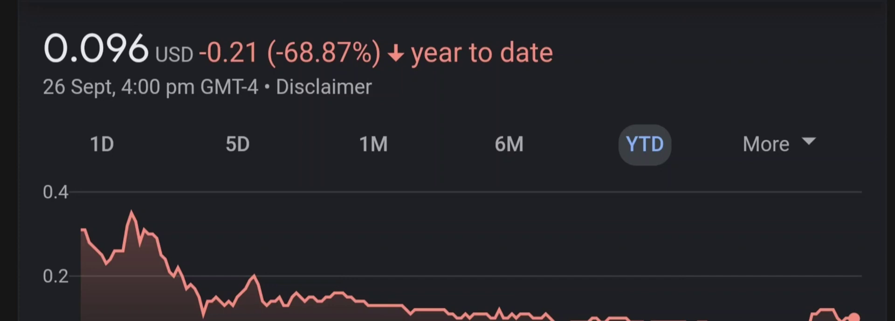
Step: Follow the link to the ticker's MarketWatch quote page with a $0.0999 previous close
{"action": "left_click", "coordinate": [778, 144]}
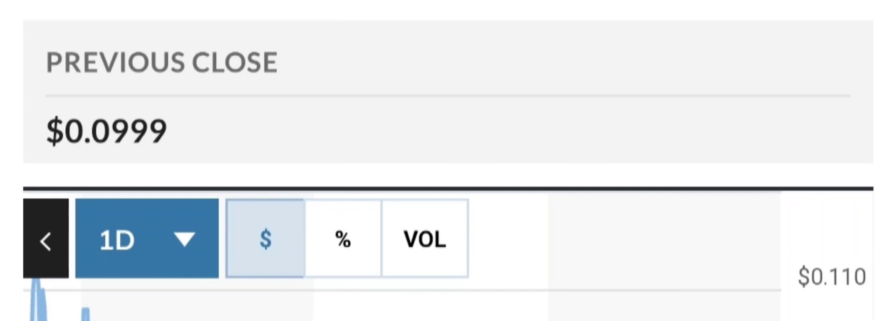
Step: Pick 1M from the chart timeframe dropdown, peaking near $0.125
{"action": "left_click", "coordinate": [145, 240]}
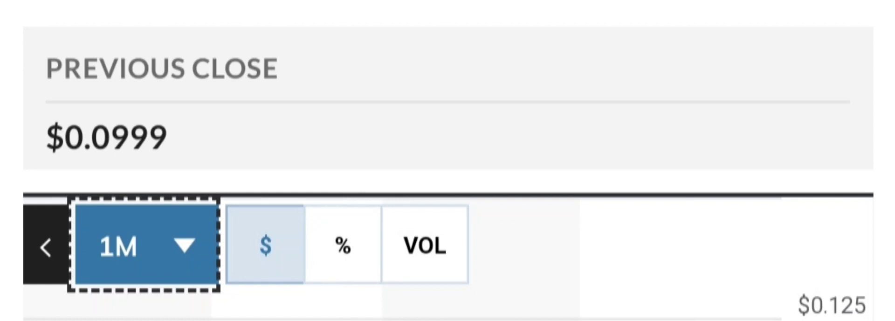
Step: Pick 3M from the MarketWatch chart timeframe dropdown
{"action": "left_click", "coordinate": [142, 246]}
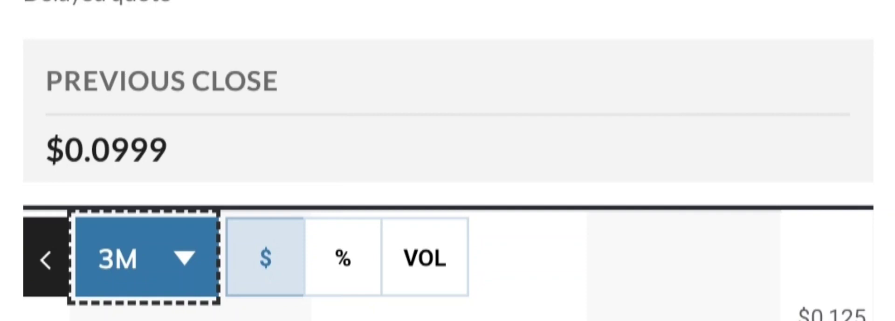
Step: Scroll to Key Data and Performance: P/E 38.60, EPS $0.0025, YTD -67.73%
{"action": "left_click", "coordinate": [143, 257]}
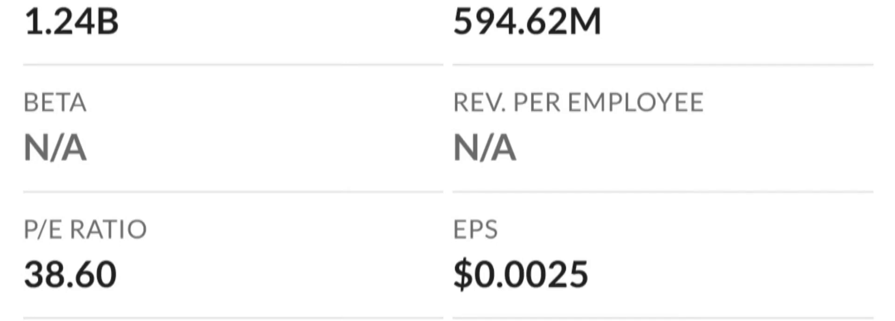
{"action": "scroll", "scroll_direction": "down", "scroll_amount": 3}
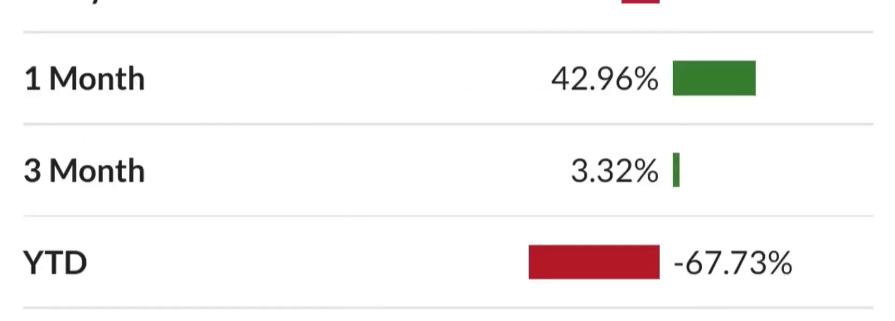